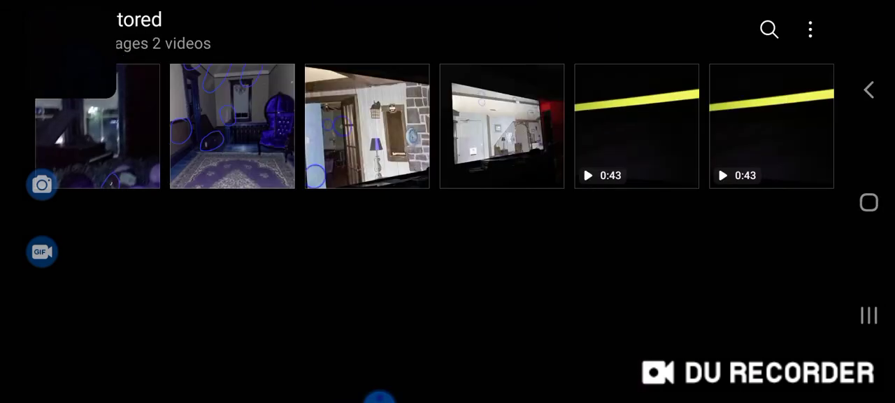
# Open the purple-chair photo with three blue-circled orbs full-screen
pyautogui.click(232, 126)
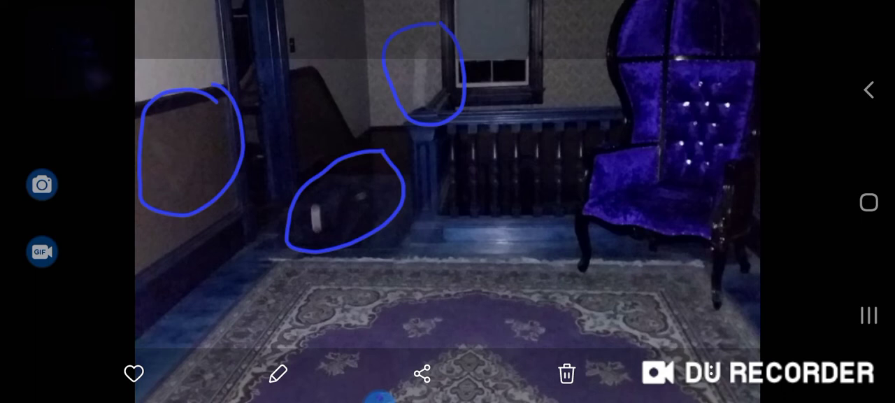